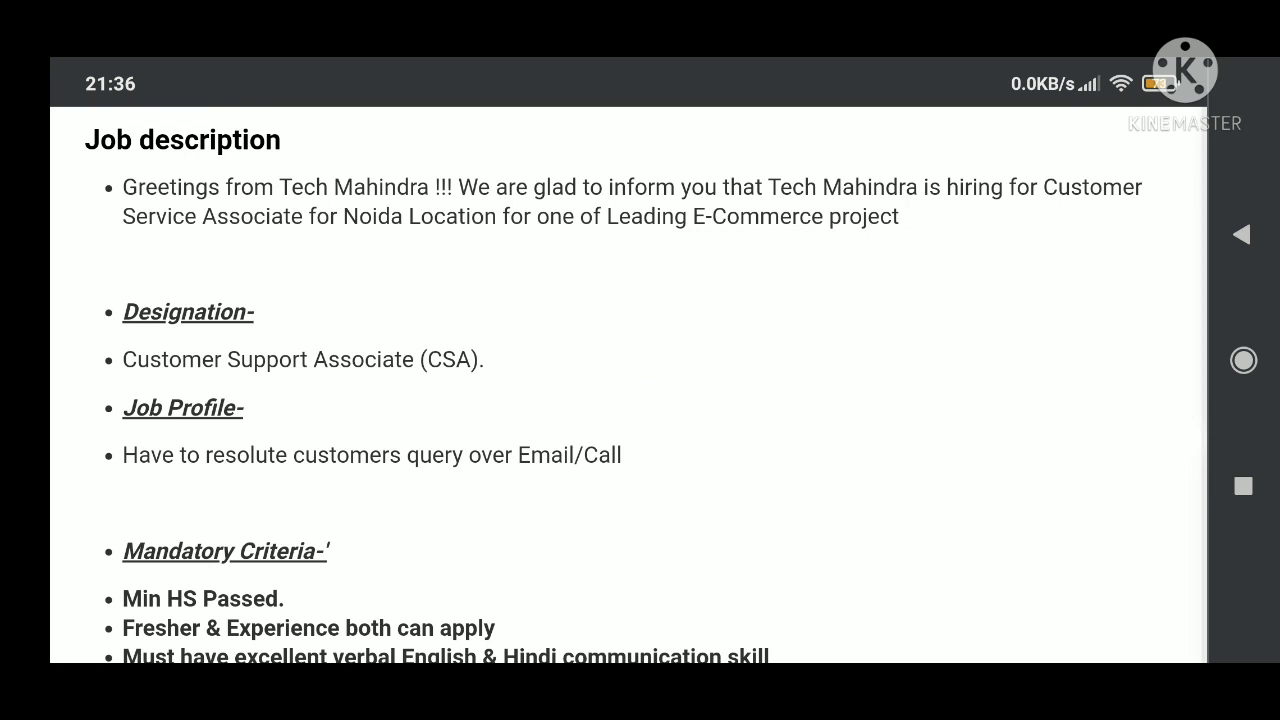
scroll(down, 3)
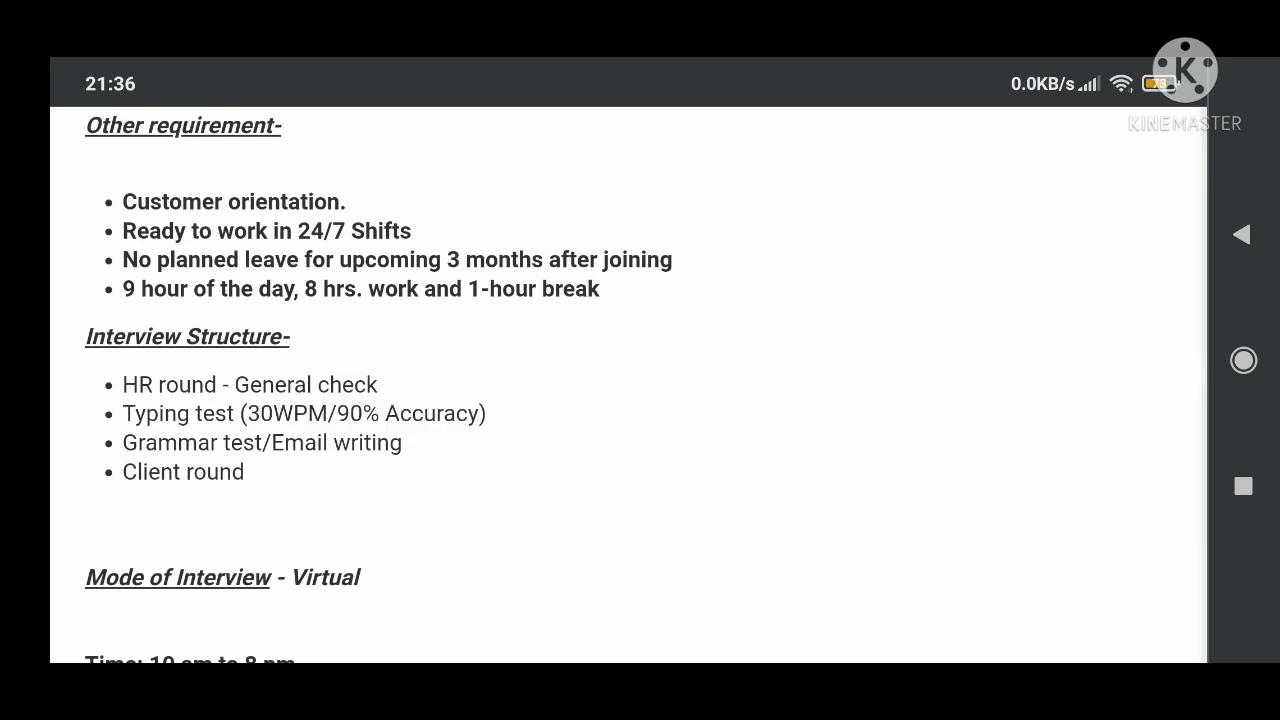
scroll(down, 3)
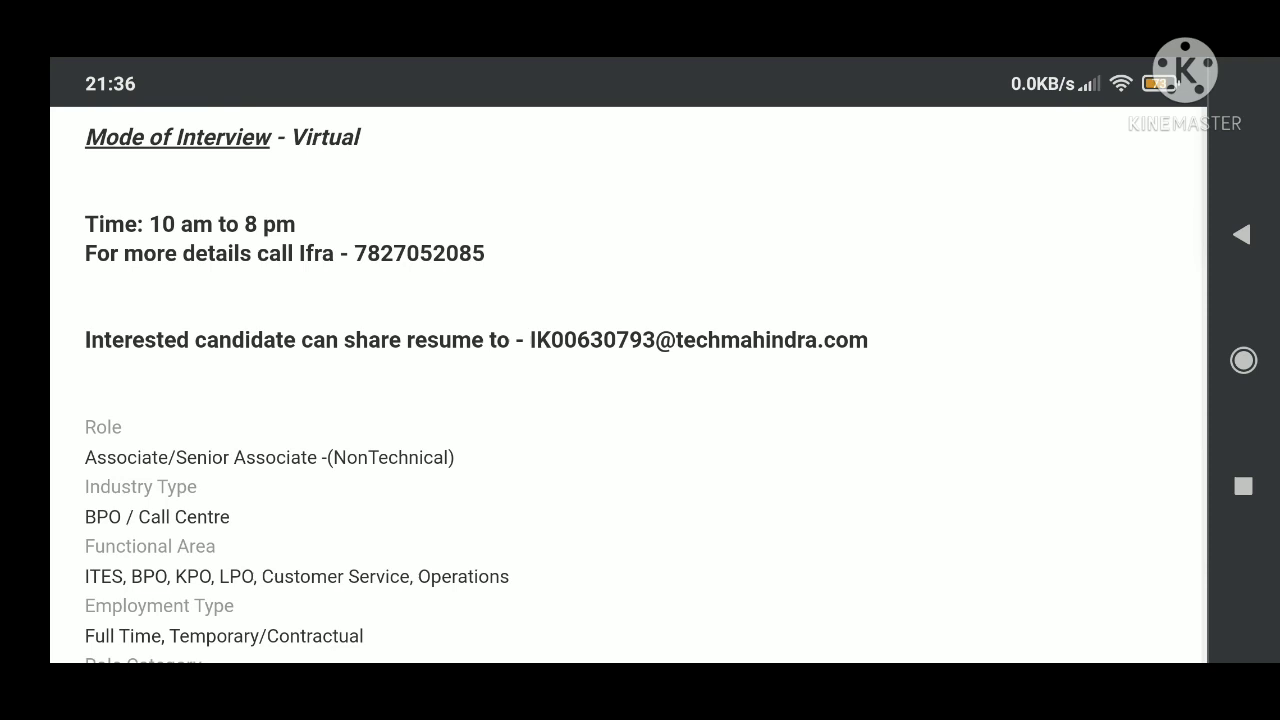
scroll(down, 3)
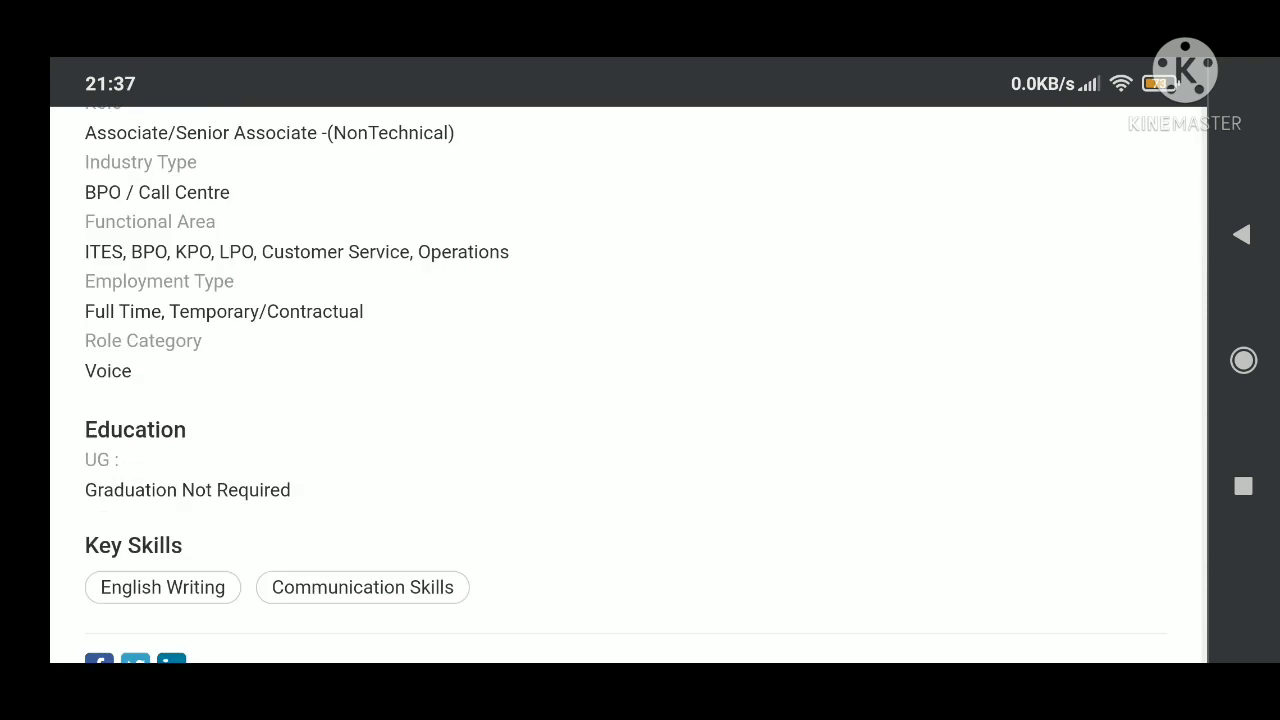